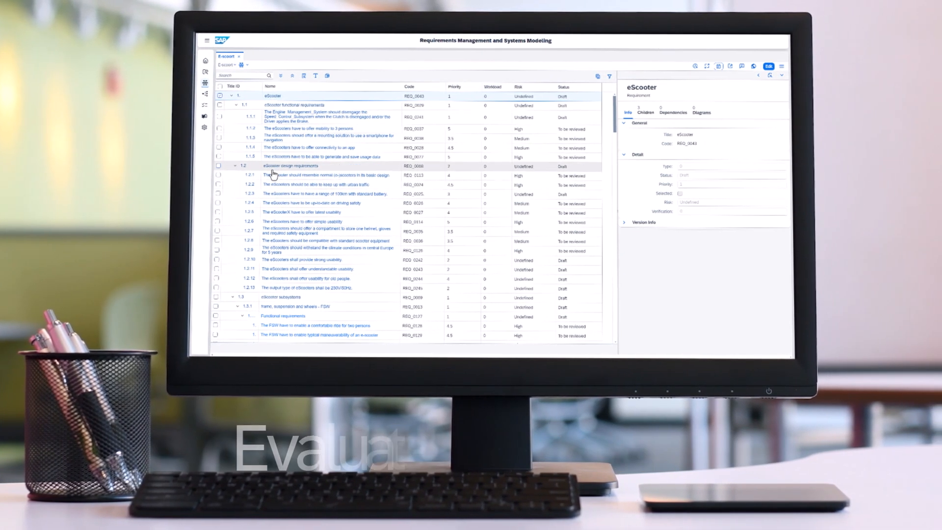
Select requirement 1.2.2 'keep up with urban traffic' to show its Info details panel
left_click(299, 184)
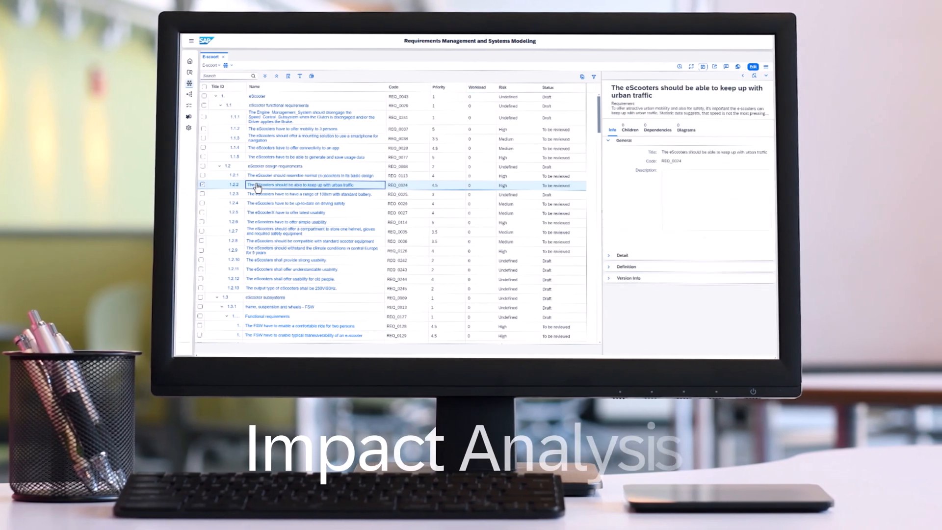